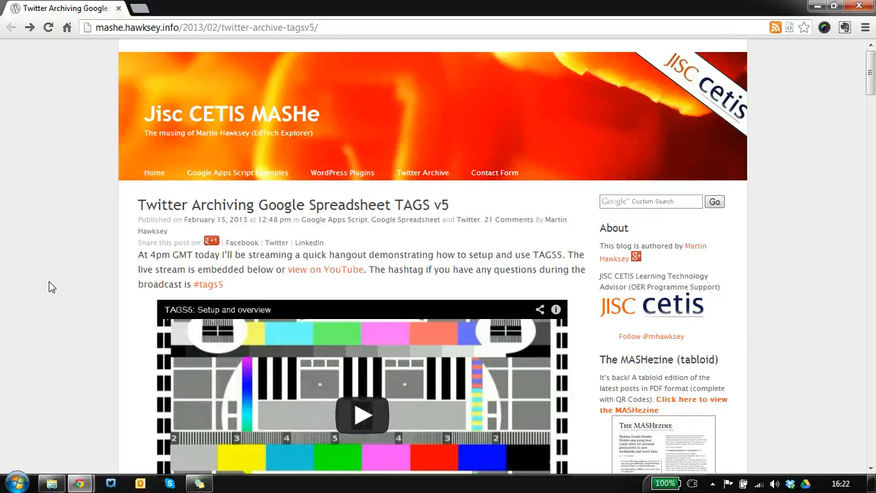
Scroll down the TAGS v5 blog post to the link for copying the spreadsheet
scroll("down", 3)
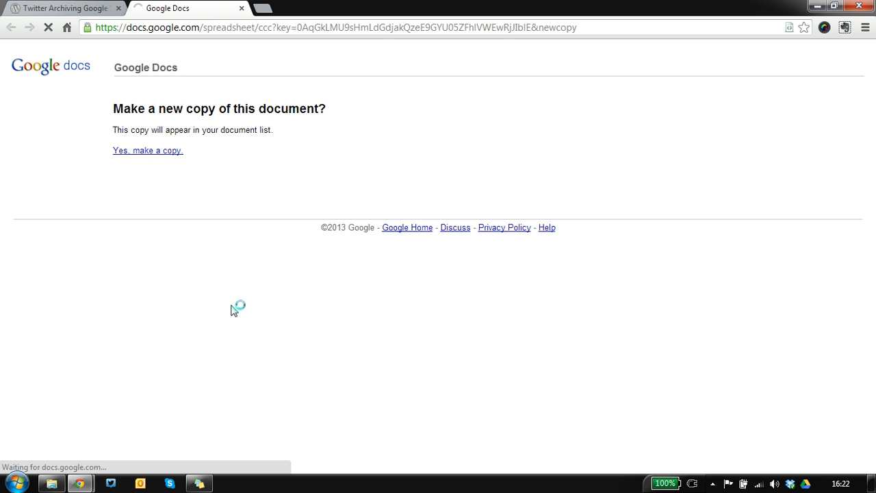
Copy the TAGS v5.0 spreadsheet, enable its custom menu, and dismiss the onOpen error
left_click(148, 150)
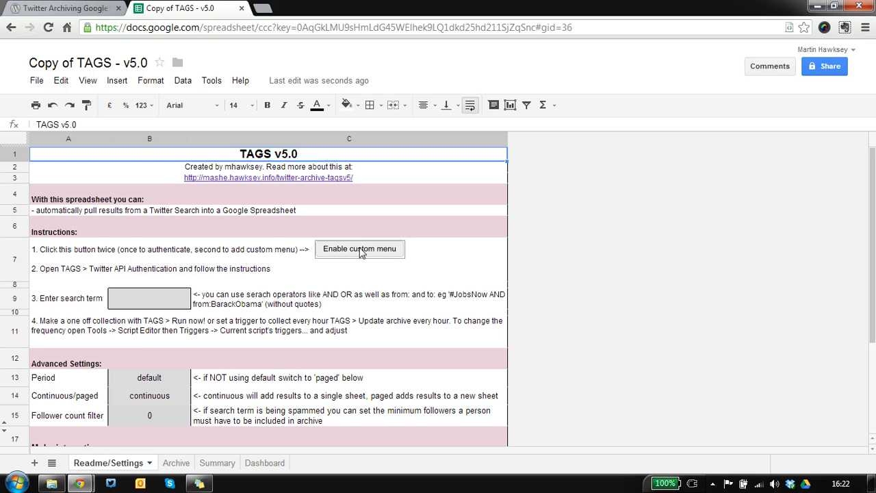
left_click(360, 248)
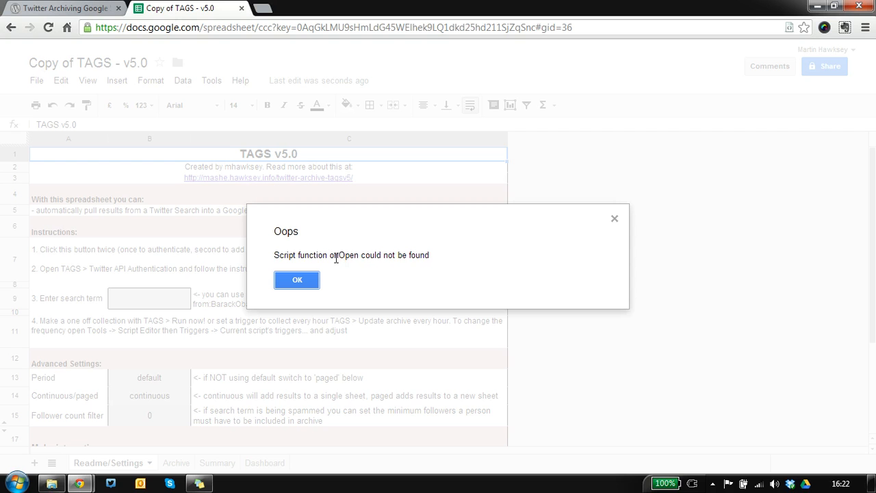
mouse_move(350, 267)
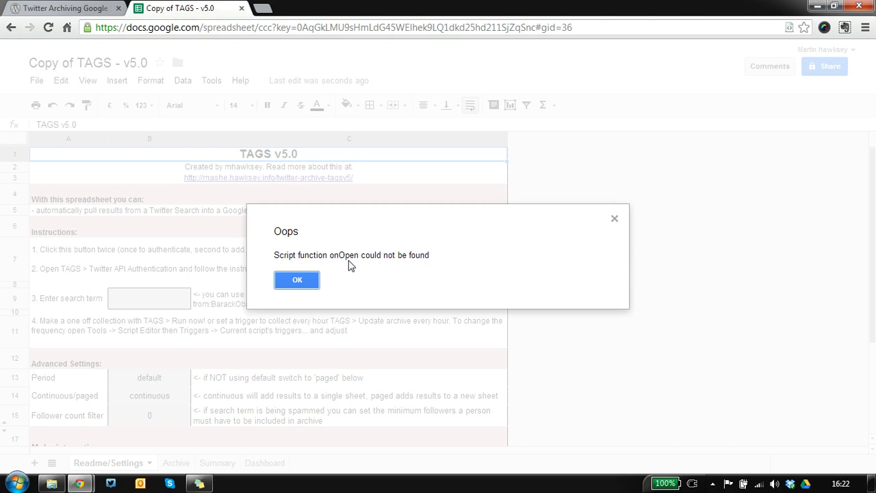
mouse_move(342, 256)
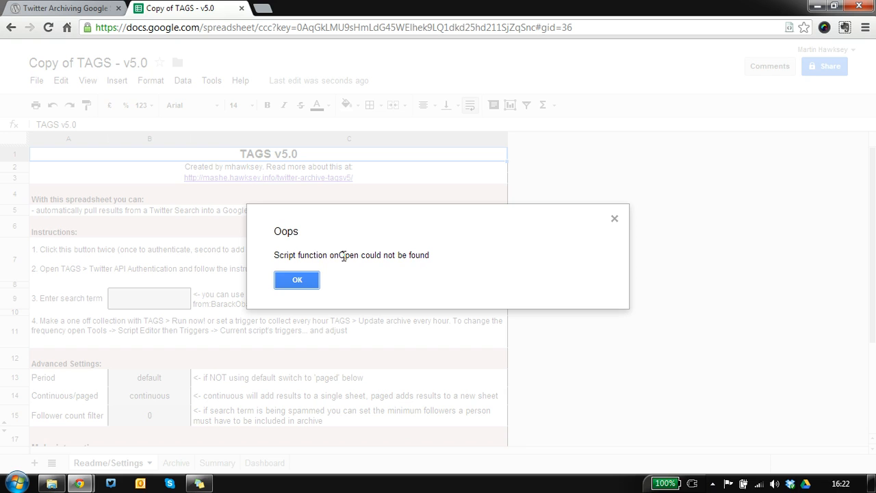
left_click(296, 279)
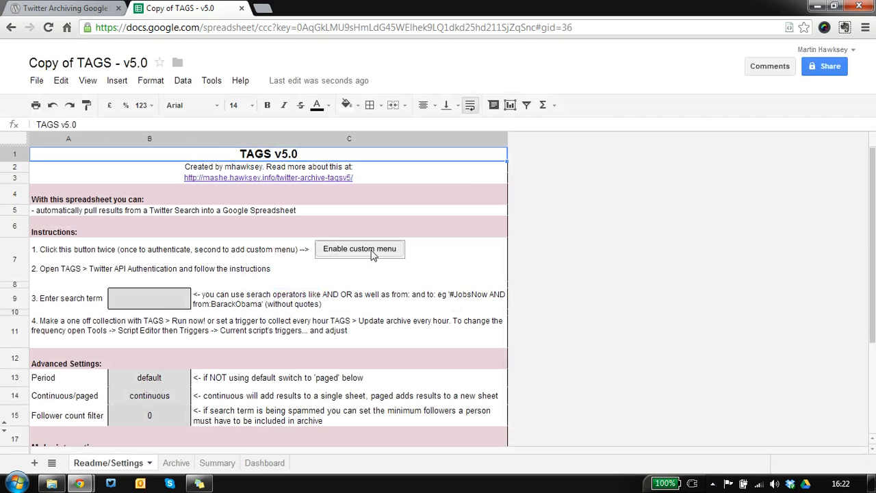
Enable the custom menu again and grant the TAGS script its requested access
left_click(360, 250)
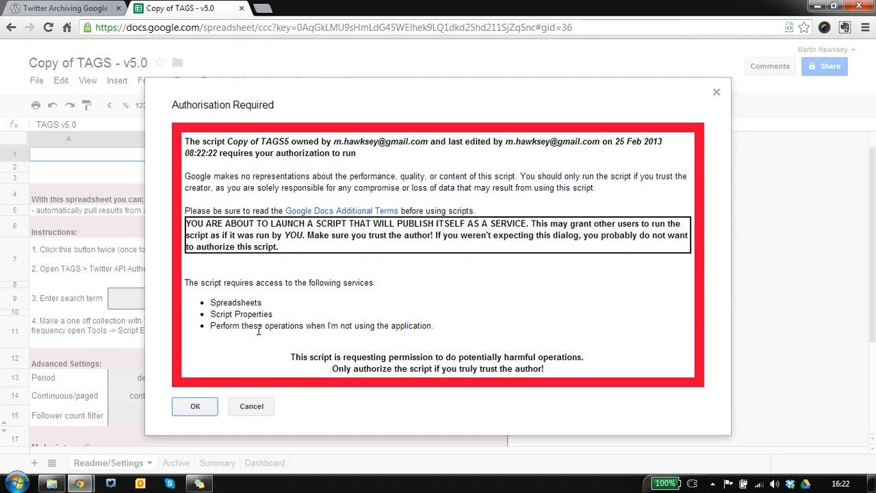
mouse_move(195, 406)
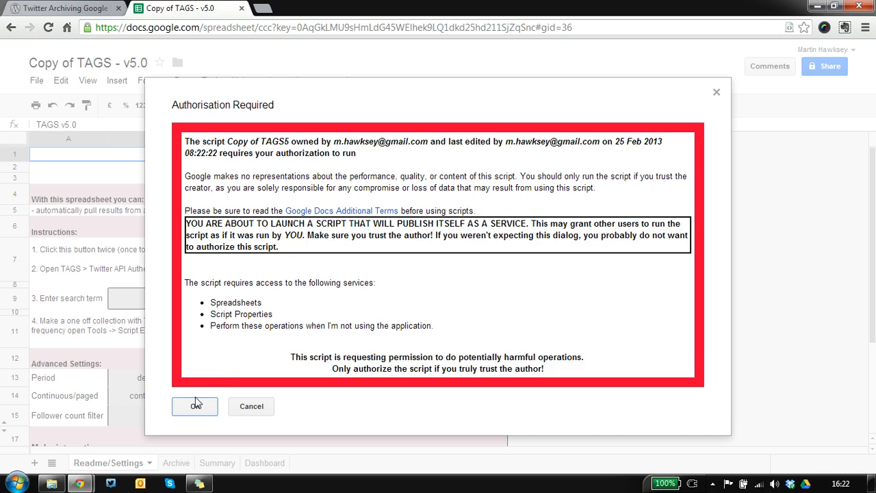
left_click(195, 407)
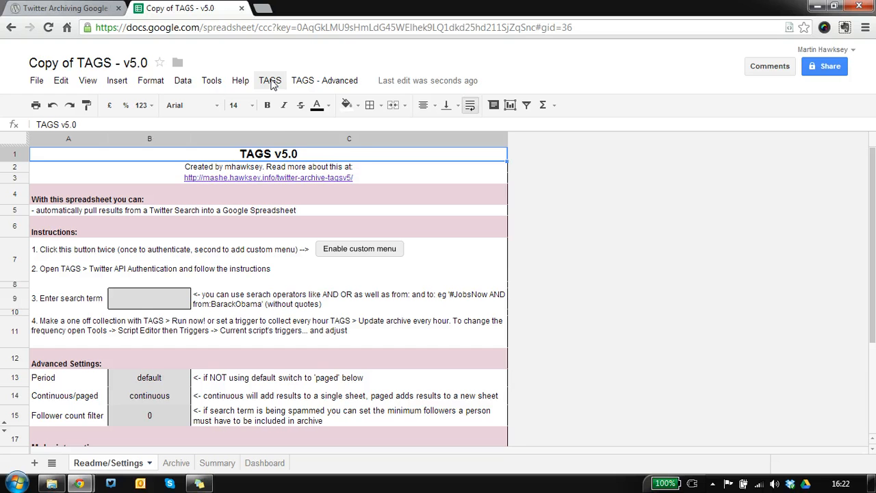
Open TAGS > Twitter API Authentication and follow its link to Twitter's Create an application page
left_click(270, 80)
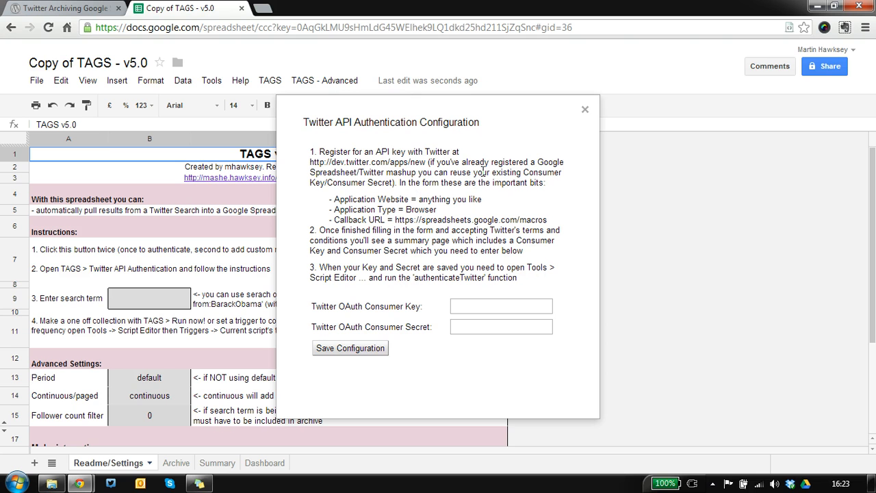
mouse_move(420, 209)
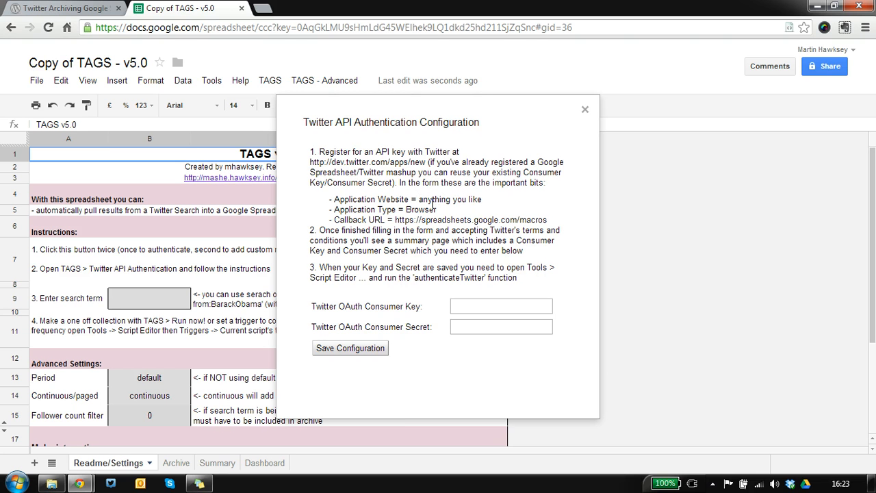
left_click_drag(358, 162, 423, 161)
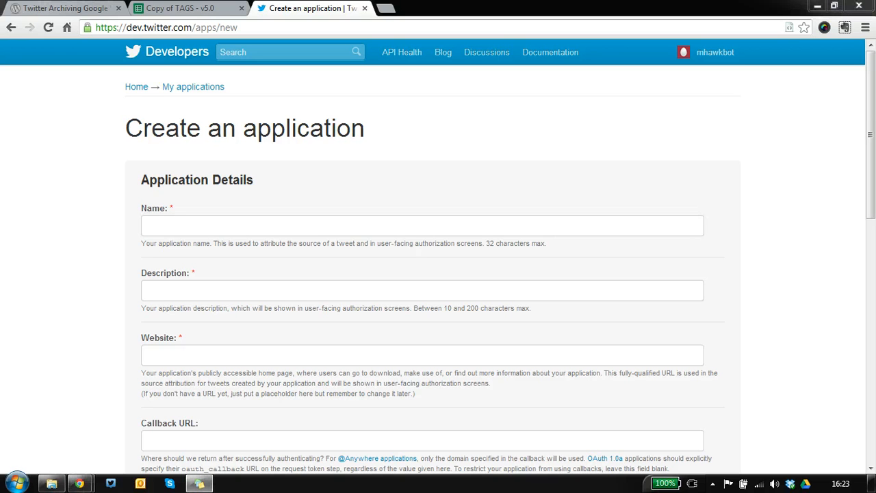
type("TAGS5 Demonstration")
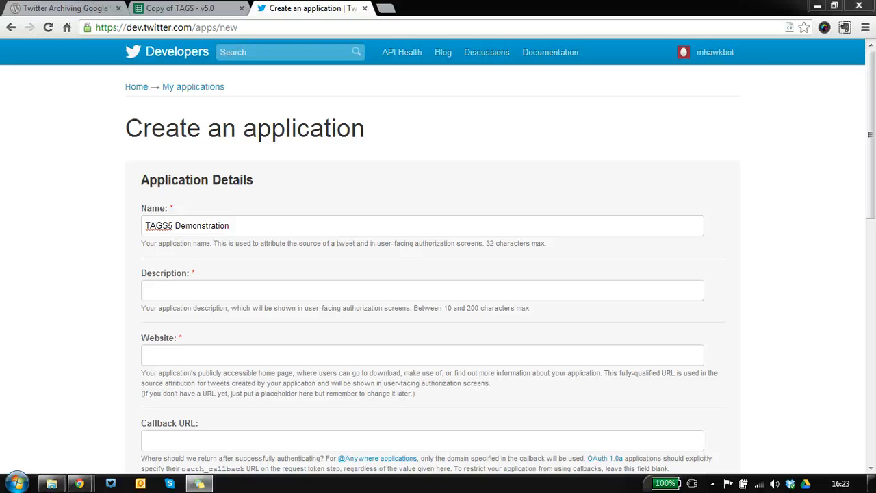
mouse_move(188, 192)
type("Deomonstrating how TAGS5 is configured for search api")
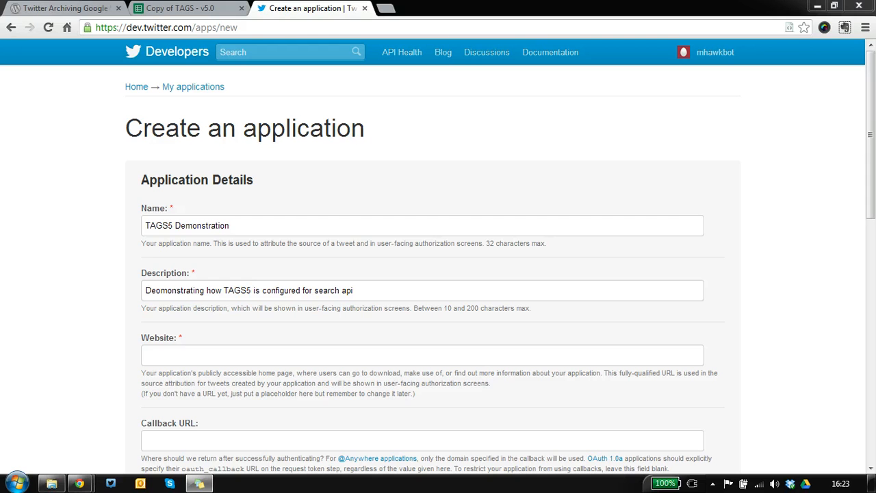
left_click(204, 354)
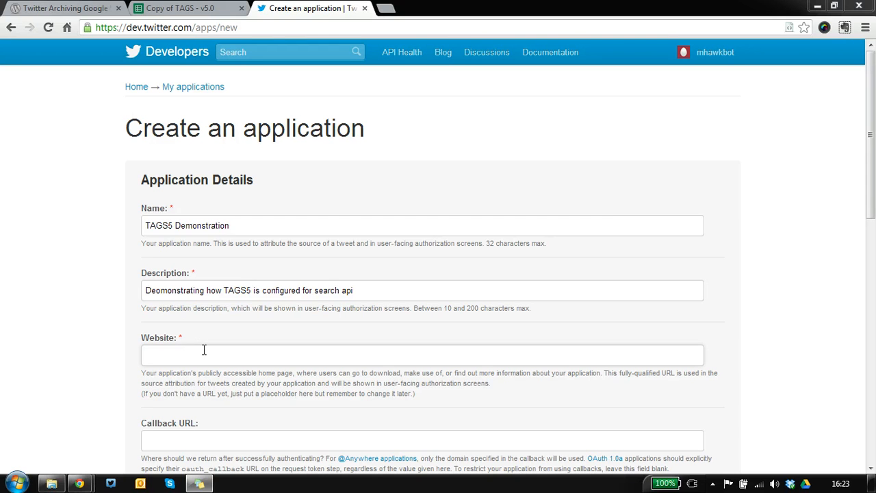
type("http://mashe.hawksey.info")
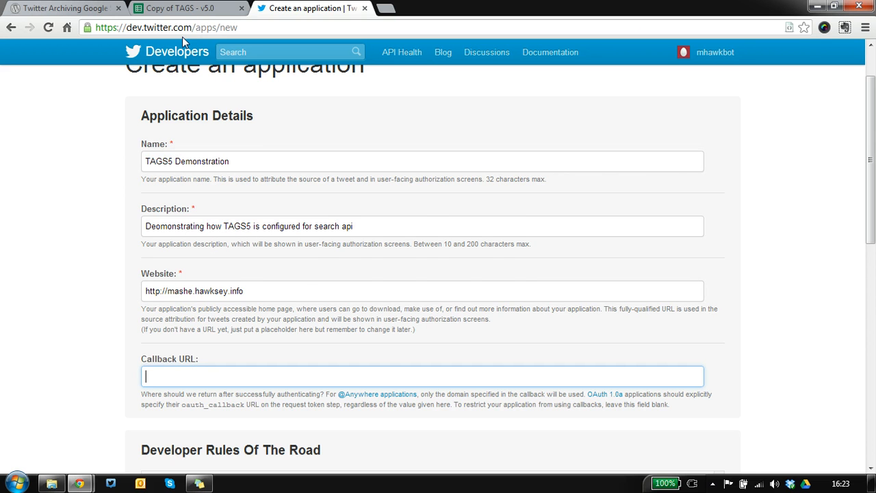
Copy the callback URL from the TAGS setup dialog into the Twitter application form
left_click(178, 8)
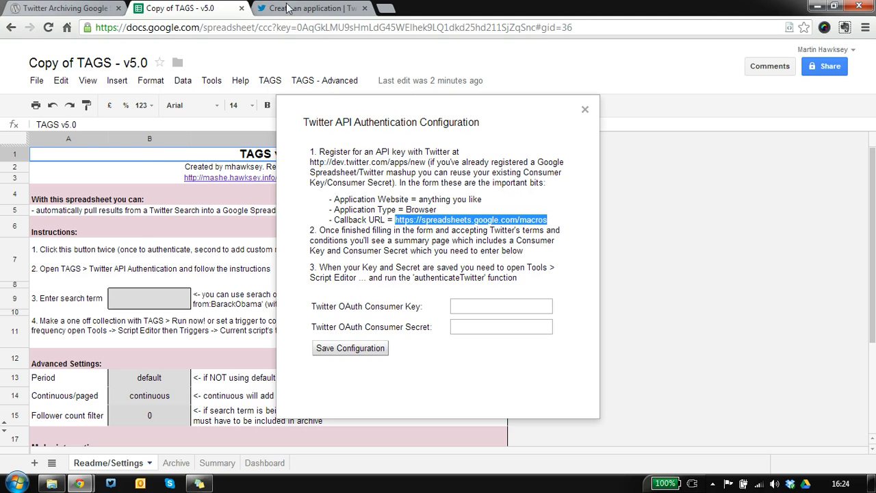
left_click(329, 6)
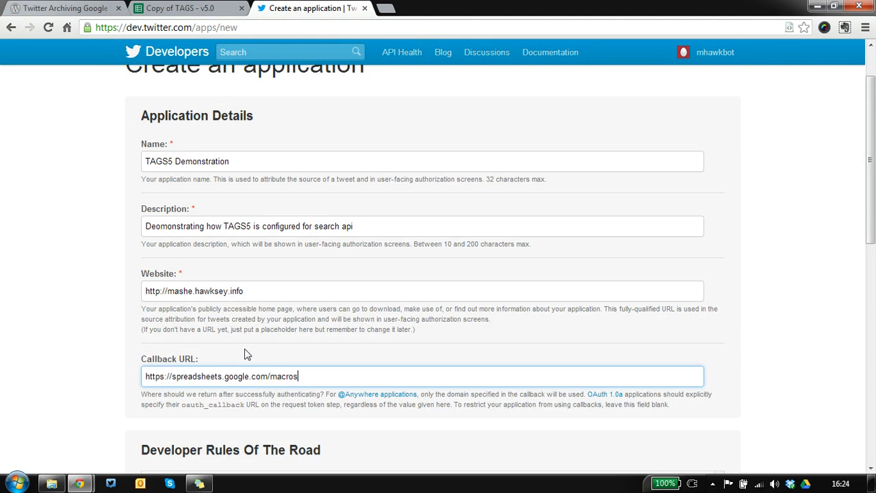
scroll("down", 3)
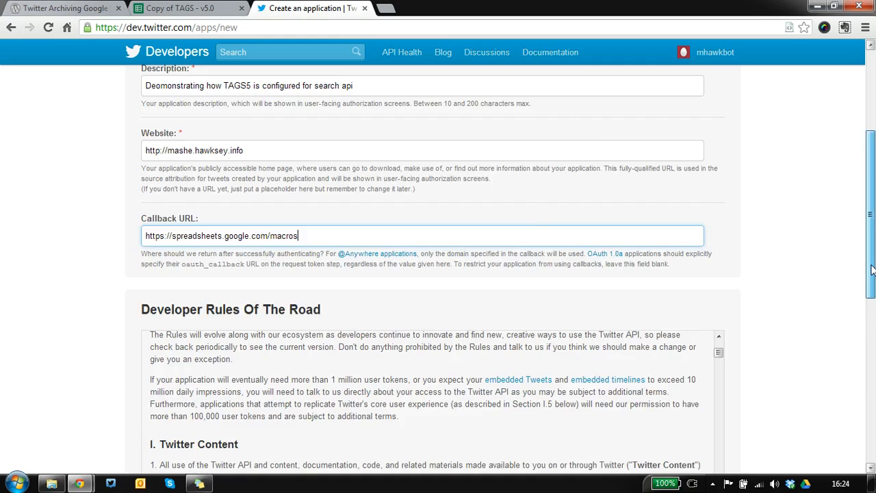
Scroll to the bottom of the form and agree to the developer rules
scroll("down", 3)
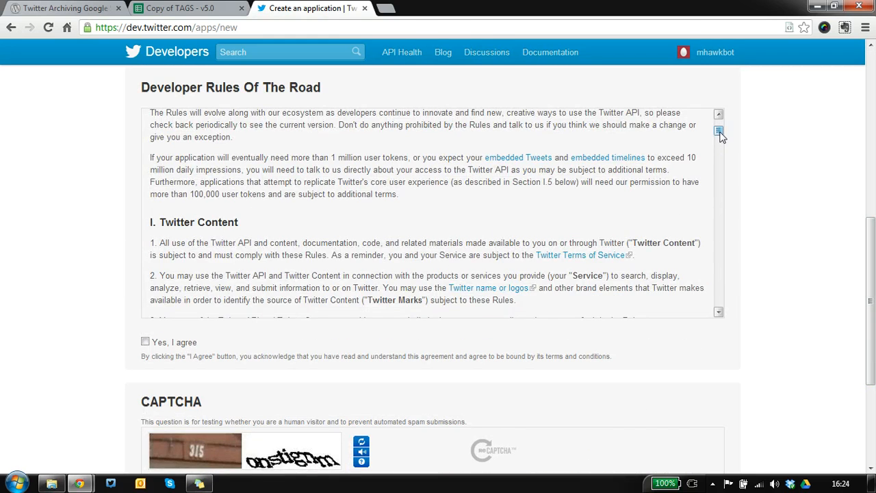
scroll("down", 3)
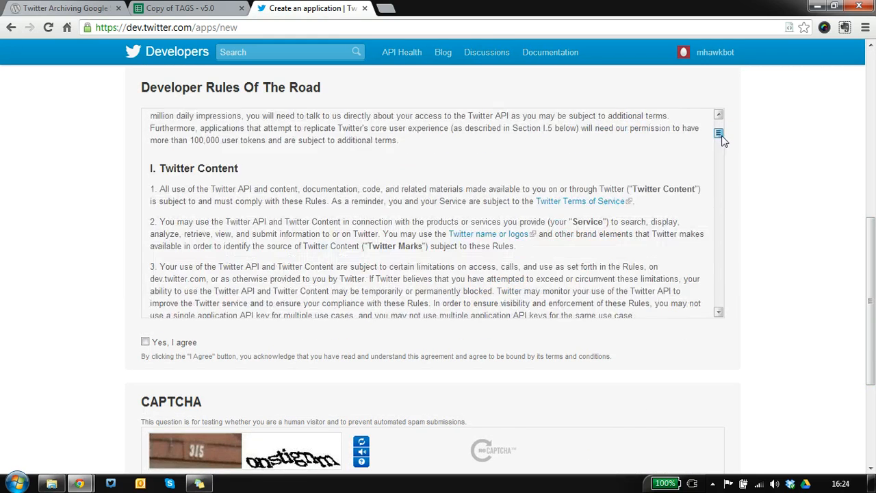
scroll("down", 3)
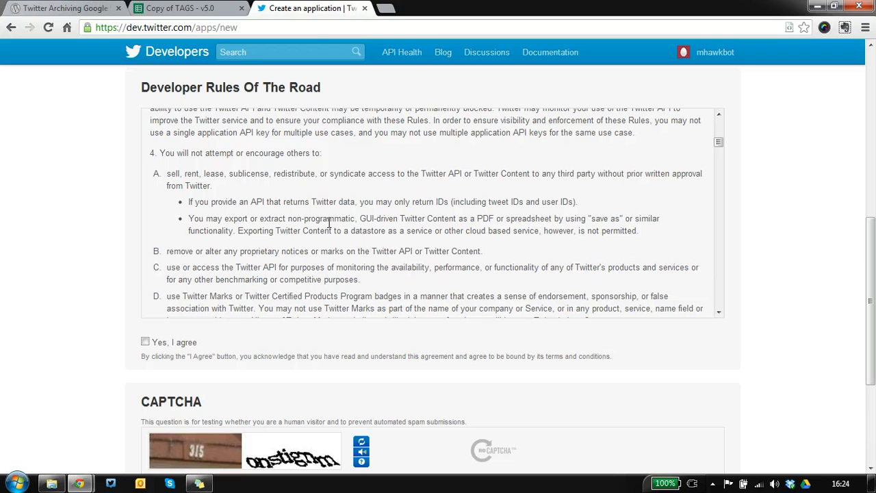
mouse_move(522, 221)
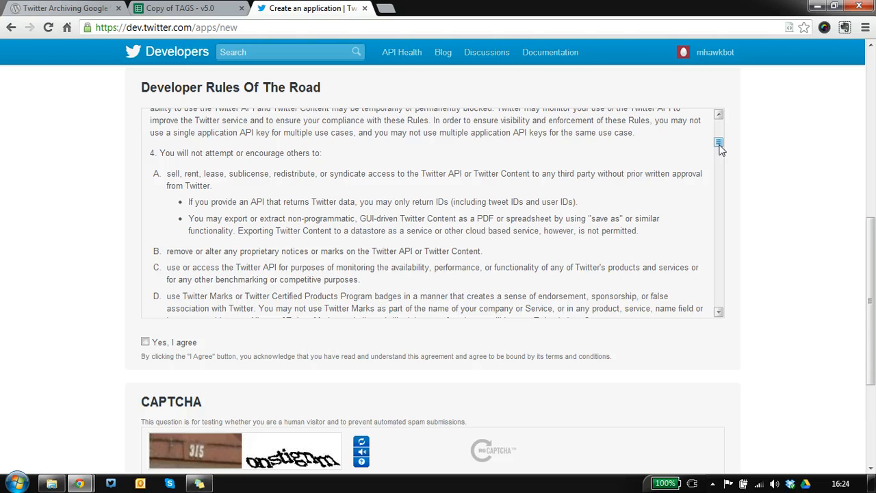
mouse_move(605, 209)
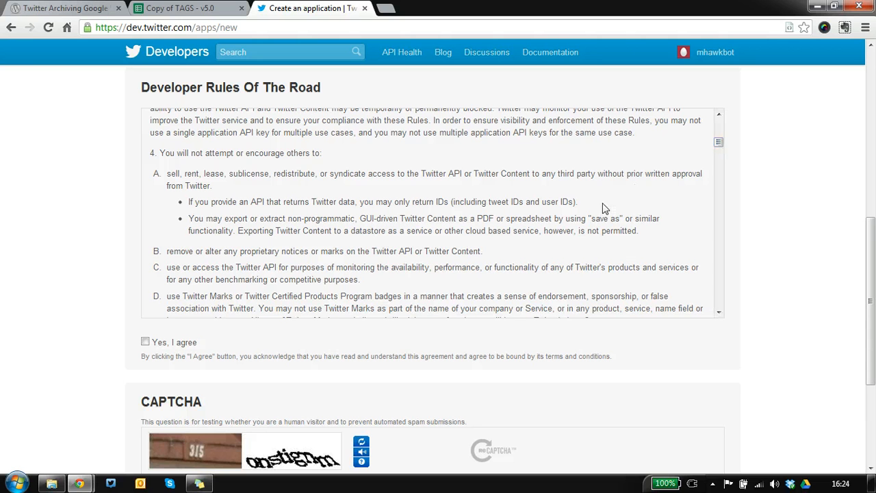
mouse_move(463, 272)
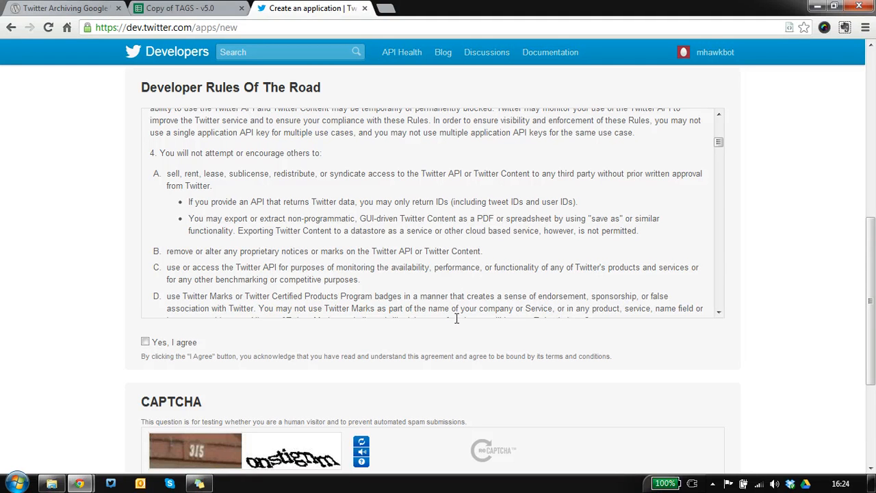
left_click(145, 342)
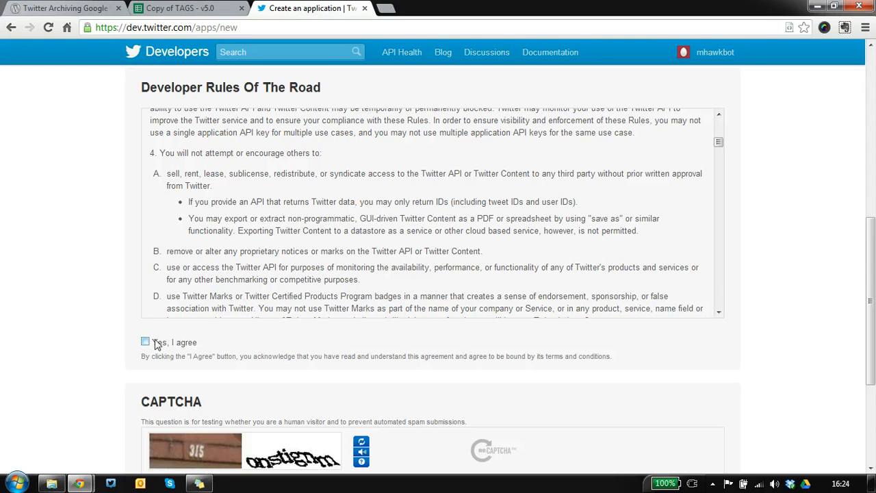
left_click(145, 342)
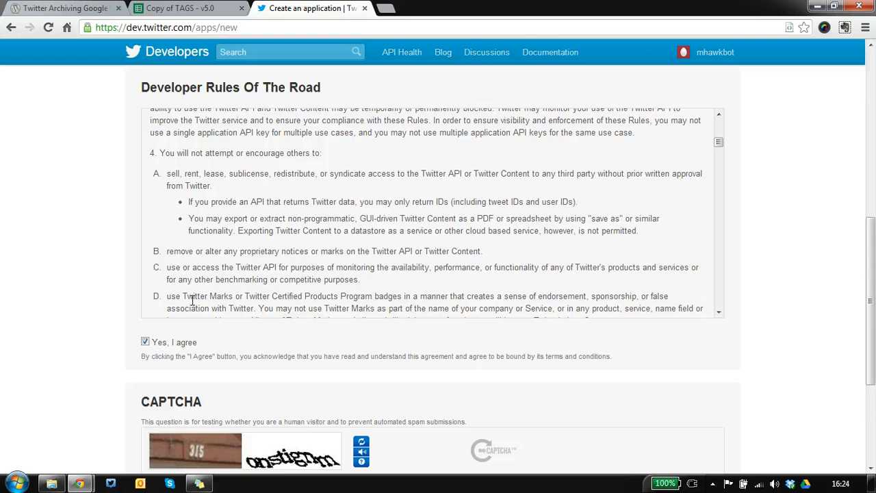
Type the CAPTCHA answer and submit Create your Twitter application
scroll("down", 3)
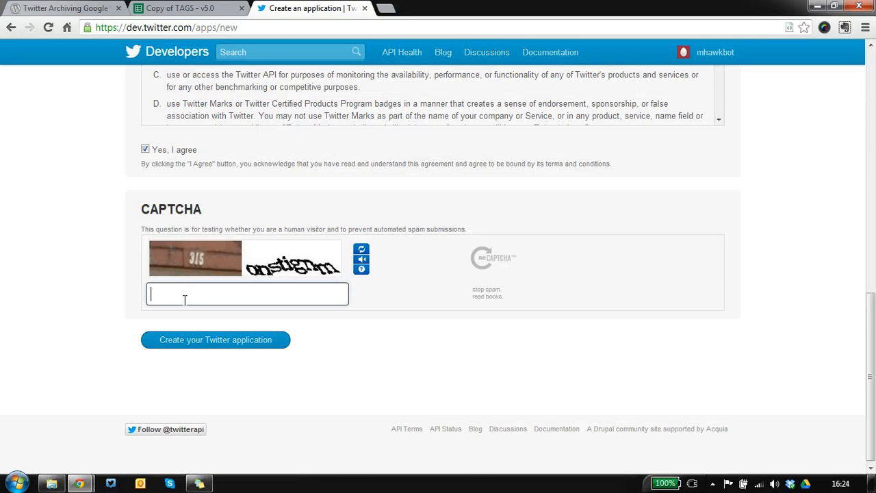
type("315 on")
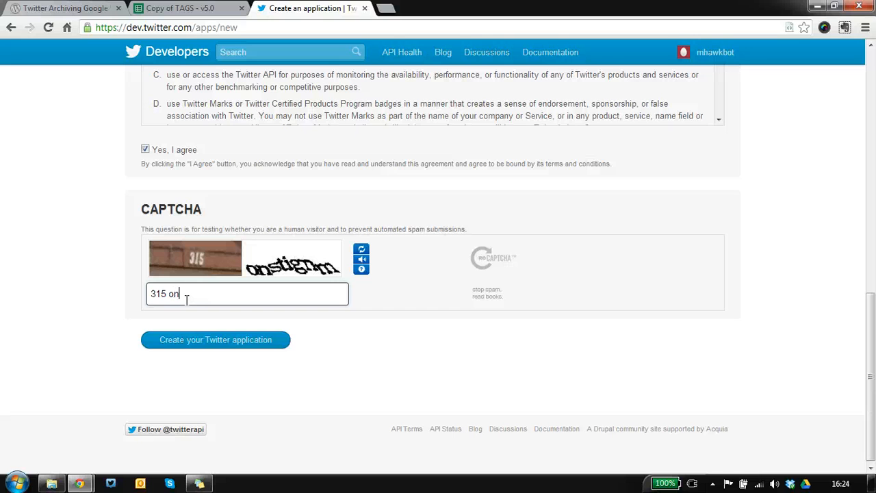
type("st")
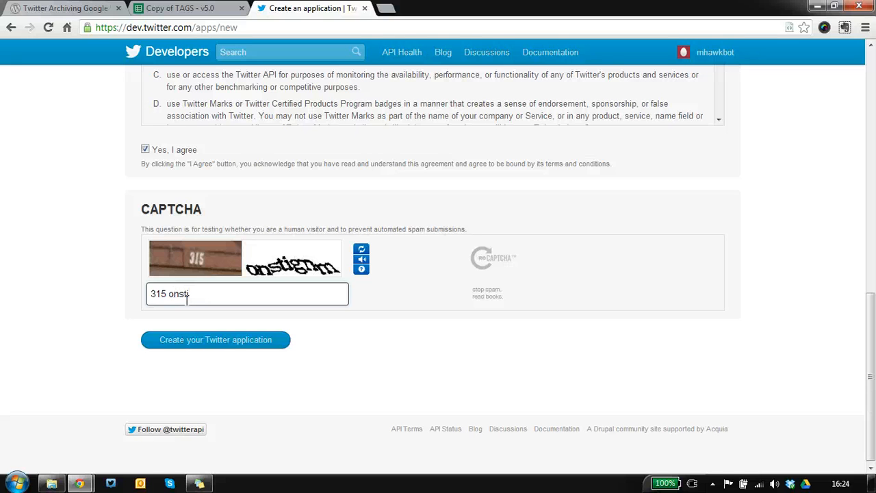
type("gn")
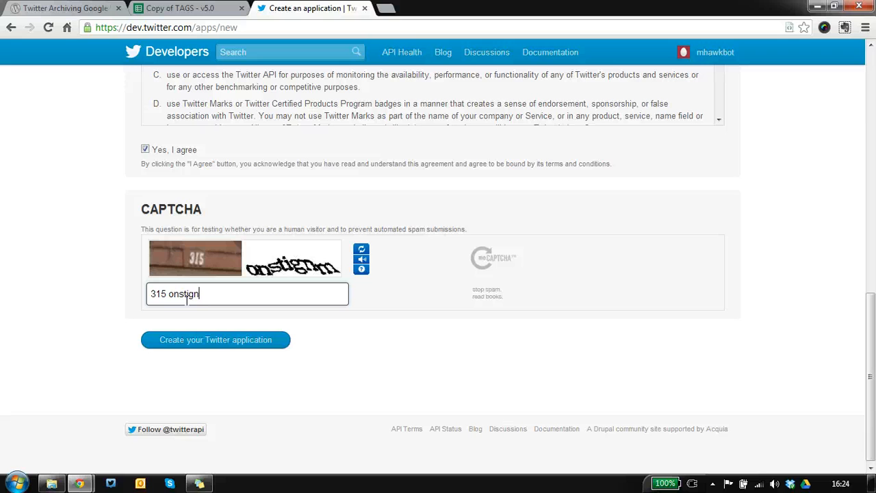
left_click(215, 339)
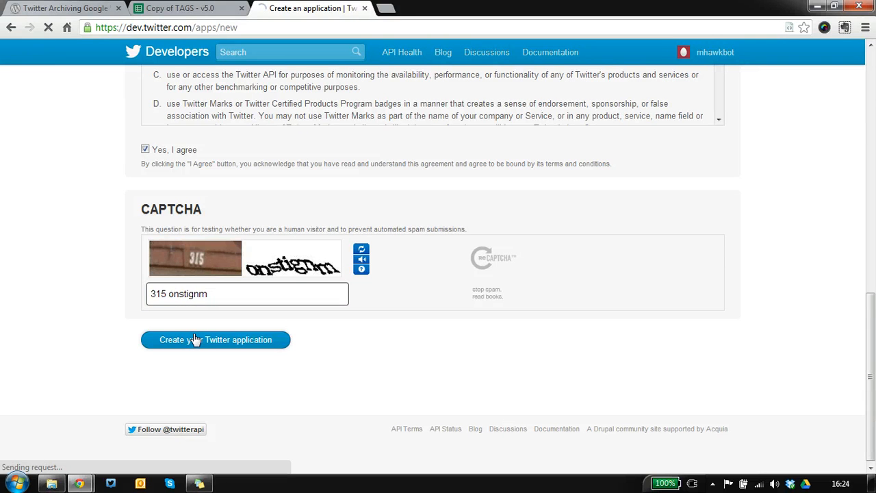
left_click(215, 339)
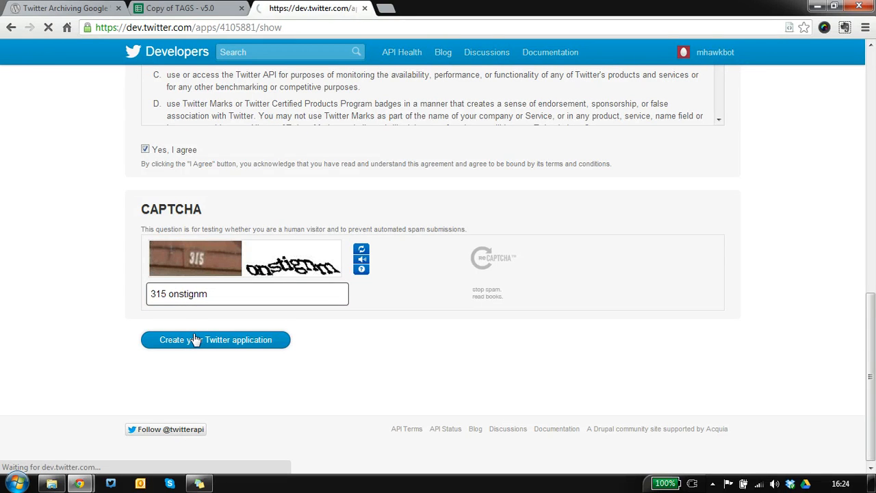
left_click(215, 339)
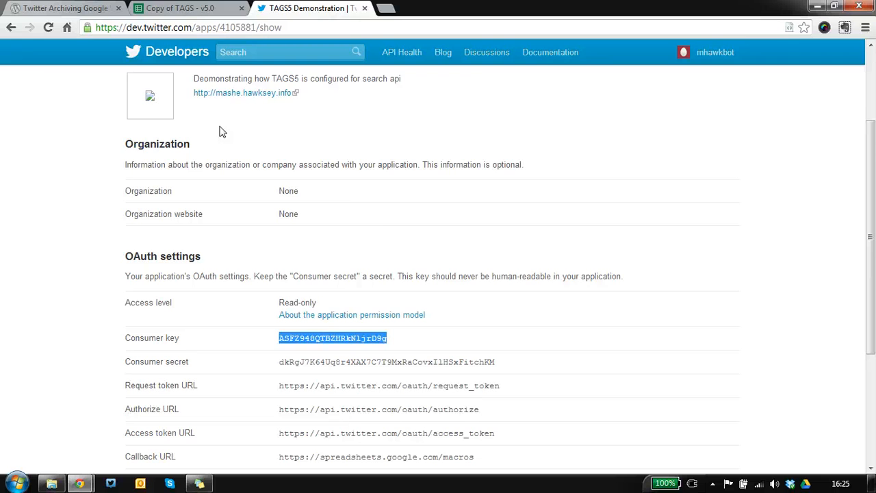
Paste the app's consumer key and consumer secret into the TAGS authentication dialog
left_click(181, 12)
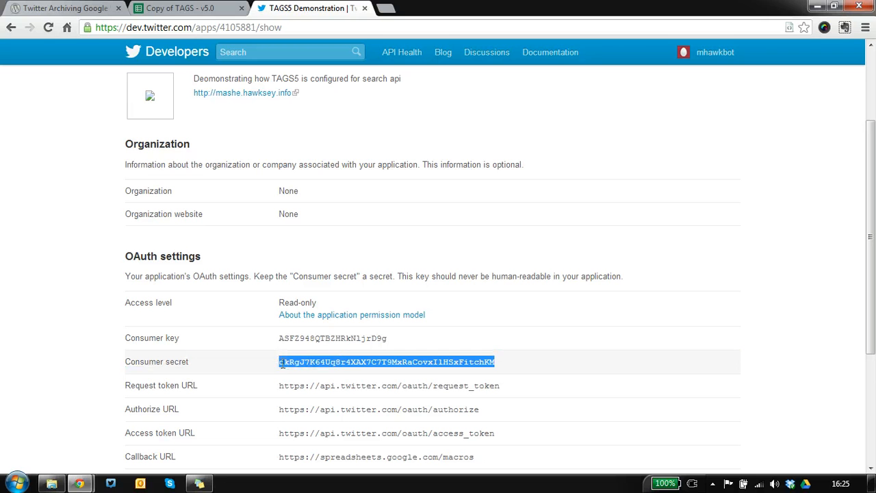
mouse_move(236, 198)
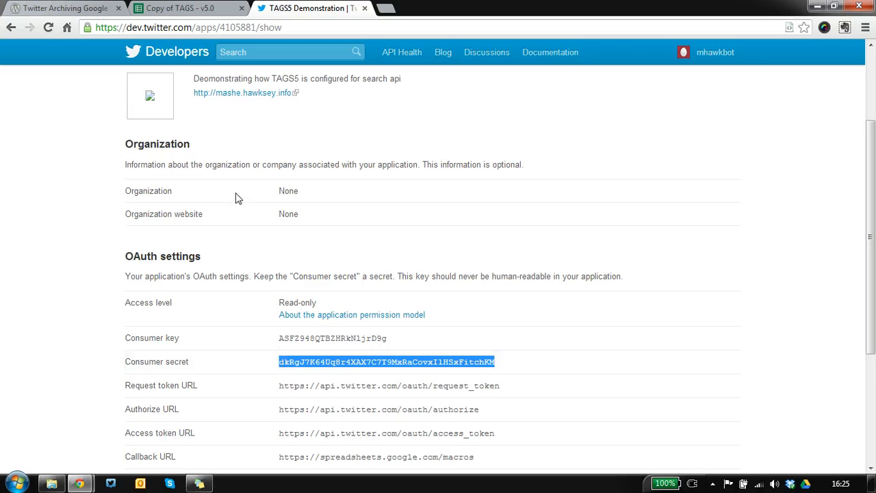
left_click(185, 8)
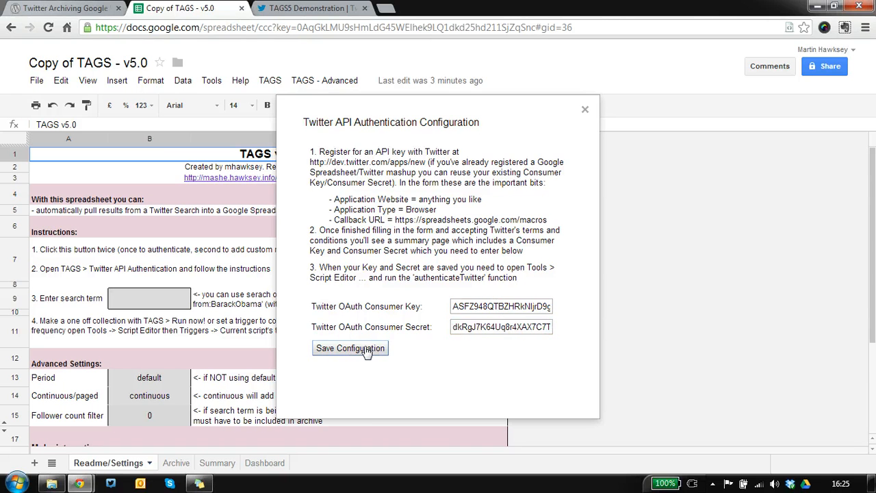
Save the Twitter configuration and open Tools > Script editor
left_click(350, 349)
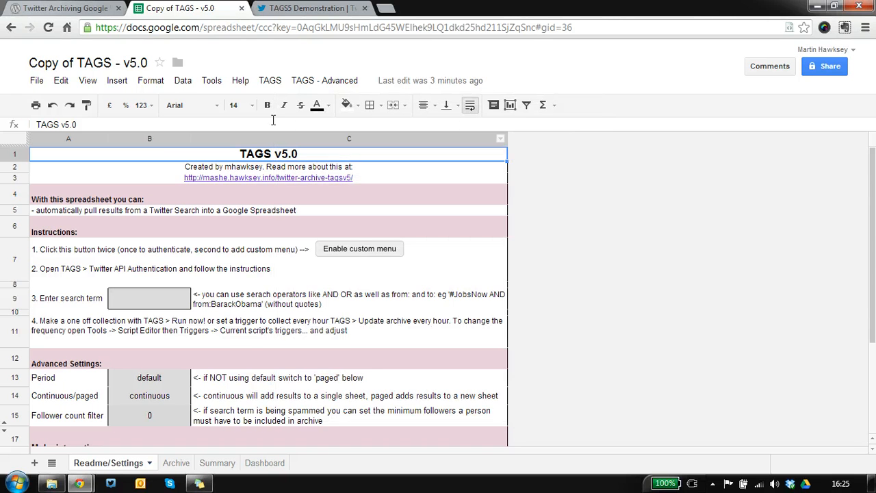
left_click(212, 81)
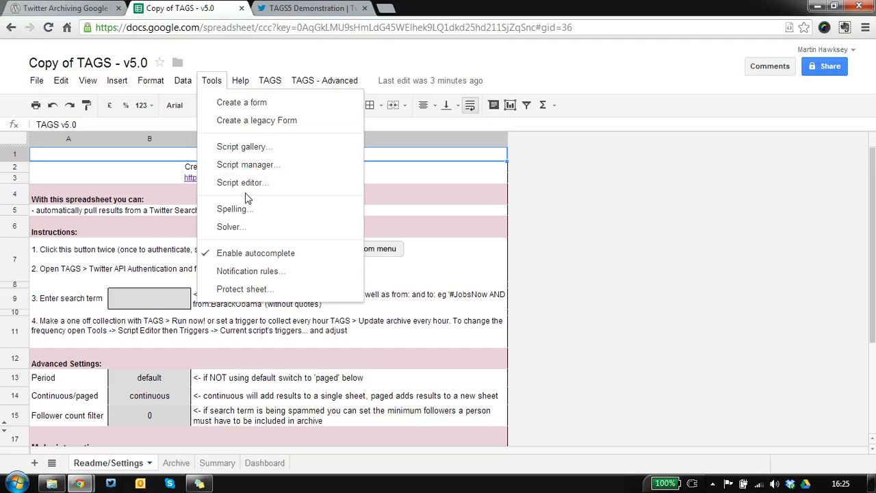
left_click(241, 182)
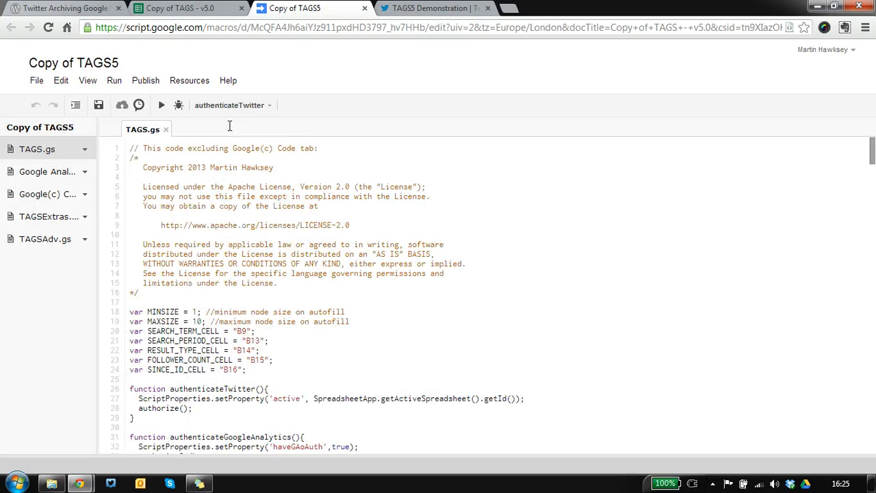
Run authenticateTwitter, authorize TAGS5 Demonstration on Twitter, and close the script editor
left_click(160, 105)
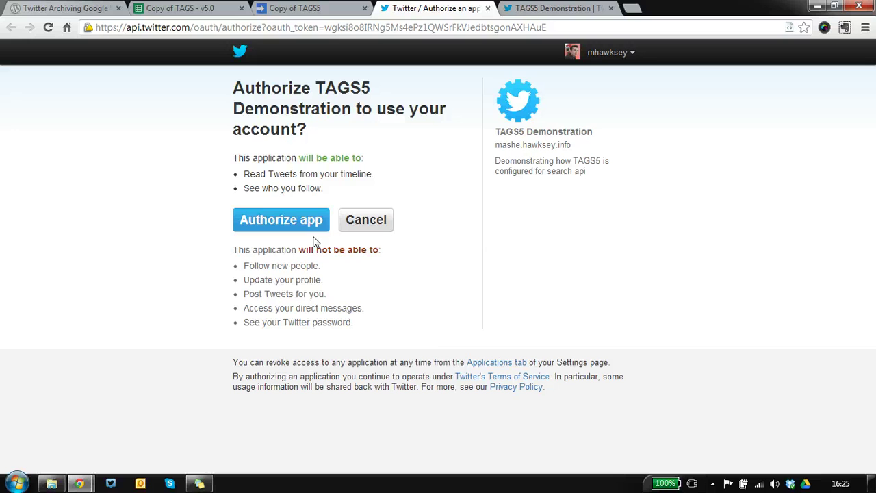
left_click(280, 220)
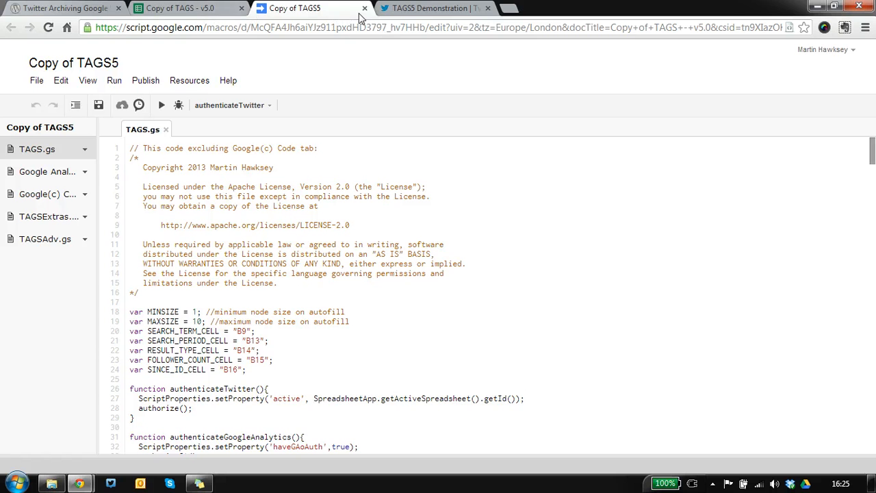
left_click(180, 8)
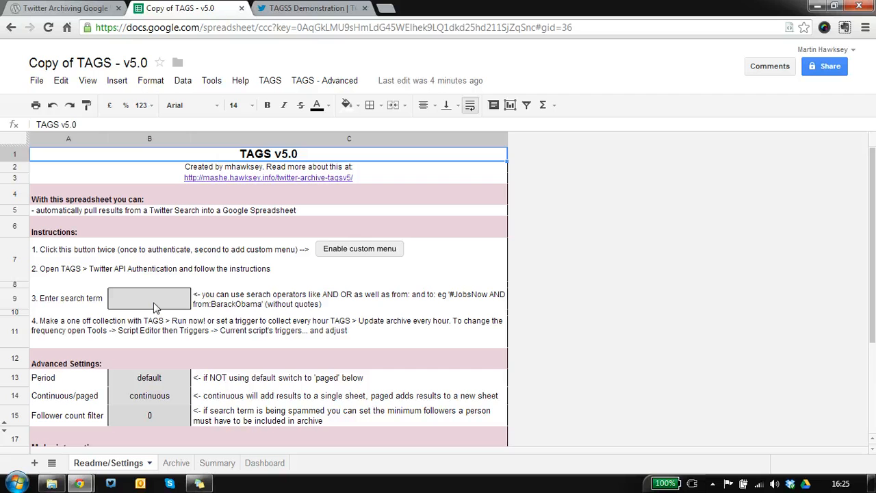
Enter hawksey.info in cell B9, run TAGS > Run now!, and view the Archive sheet
left_click(149, 298)
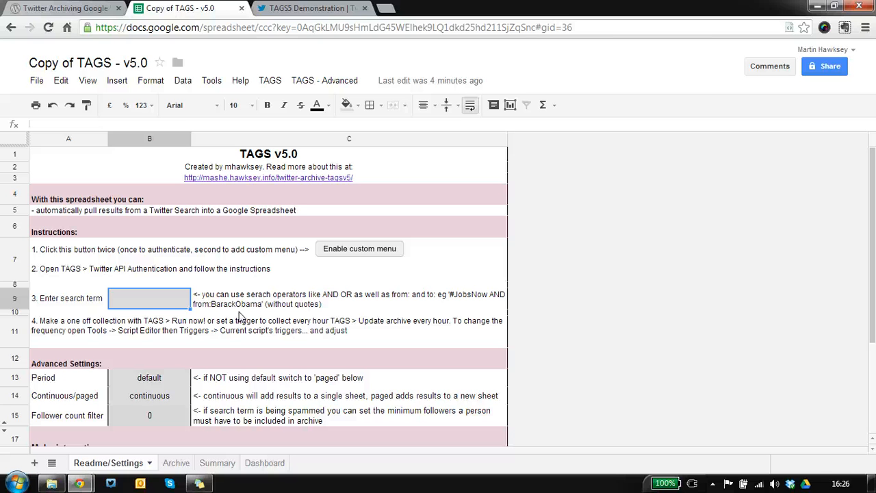
type("hawksey.")
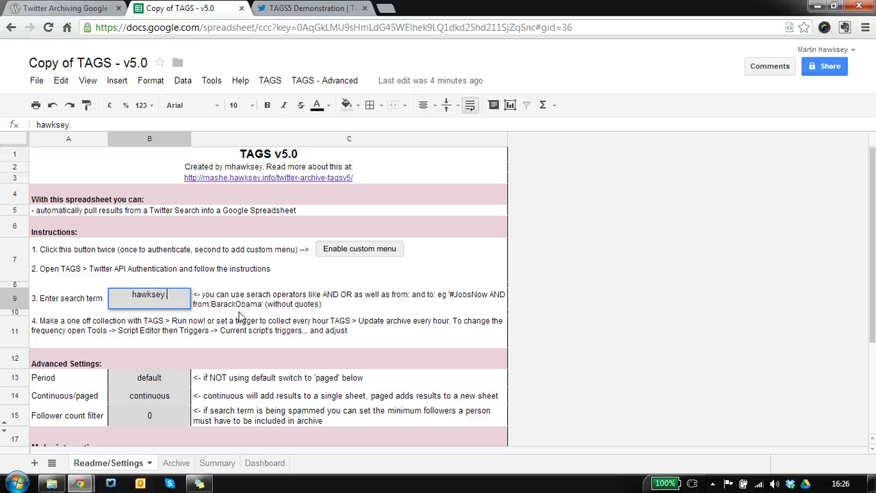
type("info")
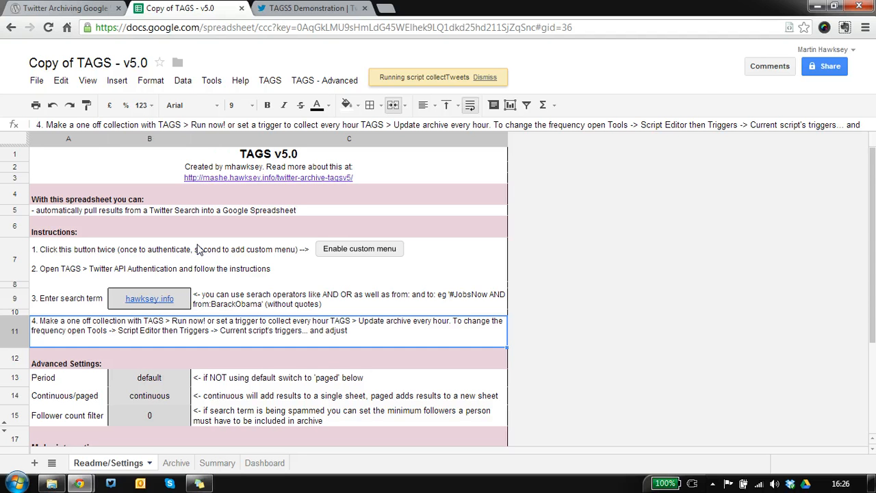
left_click(182, 81)
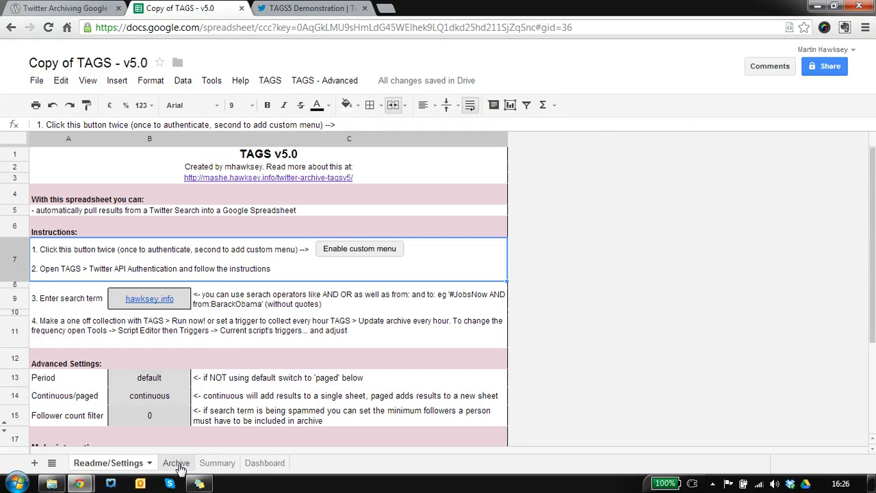
left_click(177, 463)
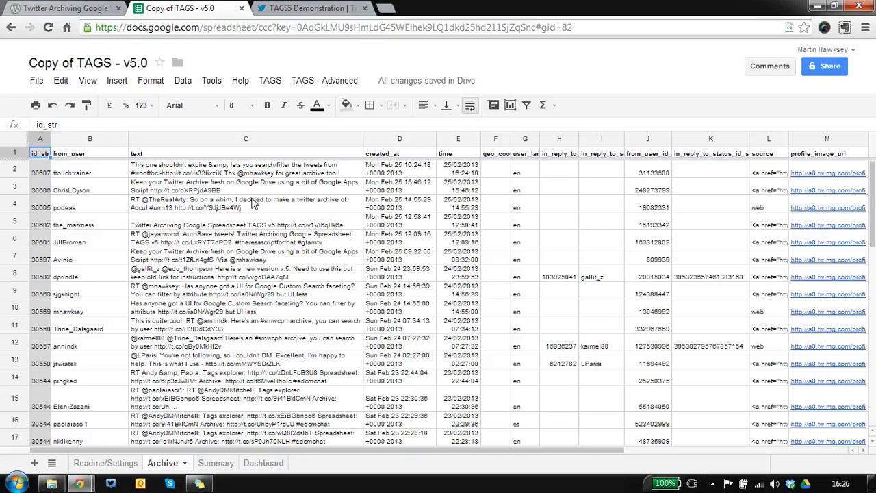
mouse_move(260, 257)
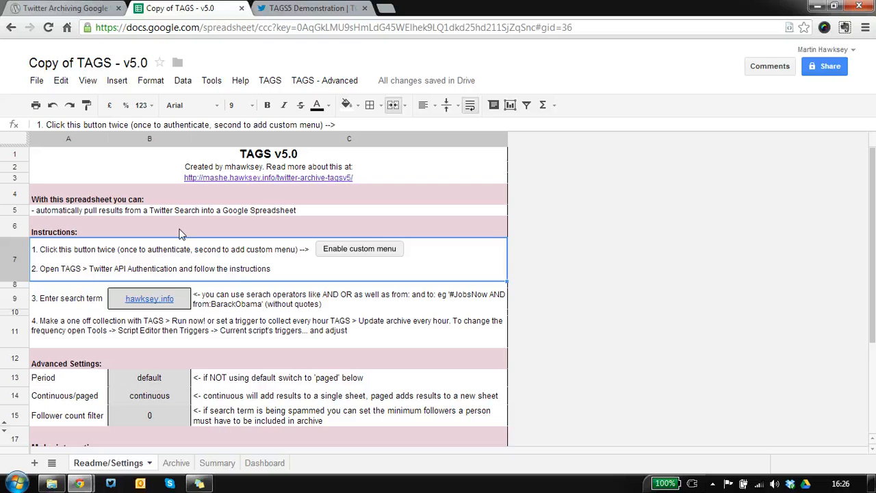
Enable hourly archive updates, then view the Archive, Summary (76 tweets) and Dashboard sheets
left_click(270, 81)
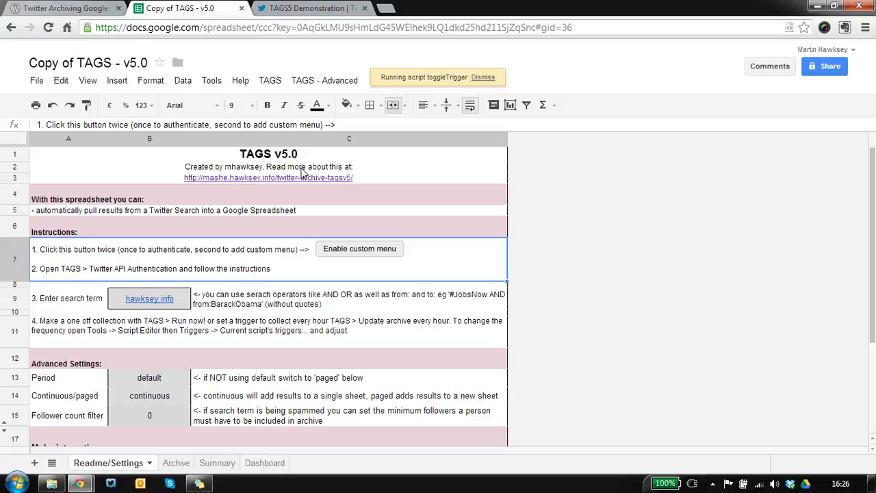
mouse_move(291, 172)
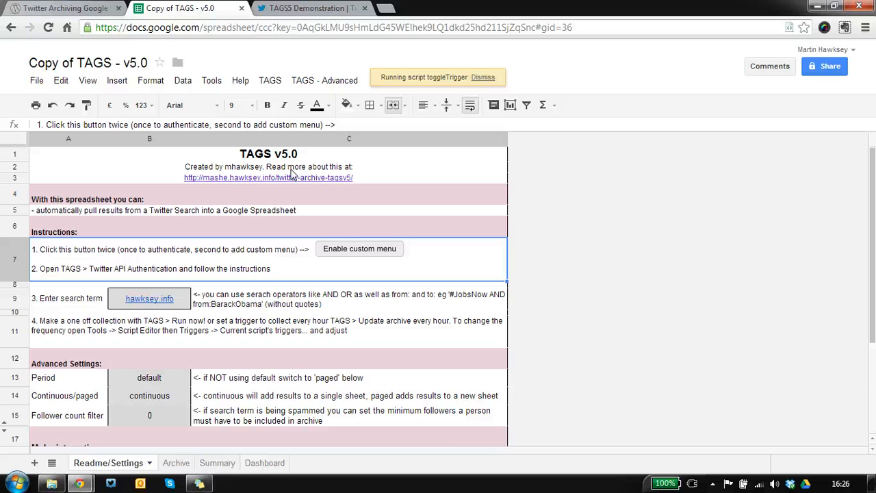
mouse_move(241, 365)
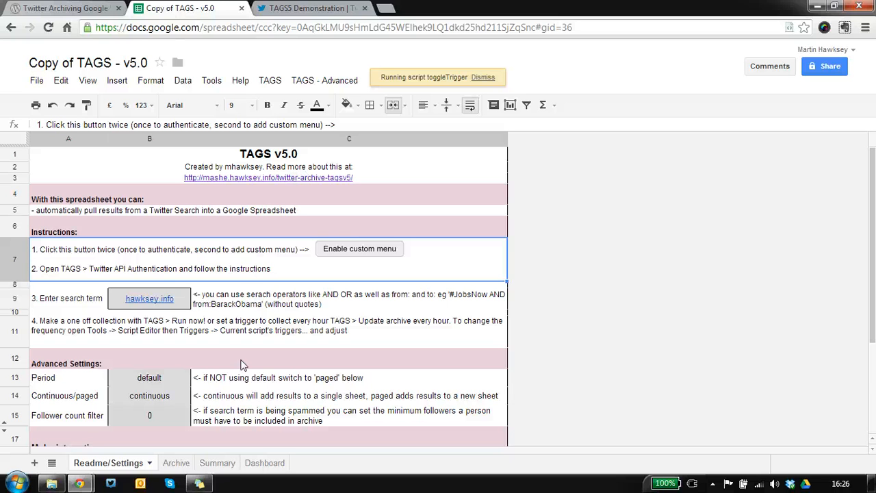
left_click(162, 463)
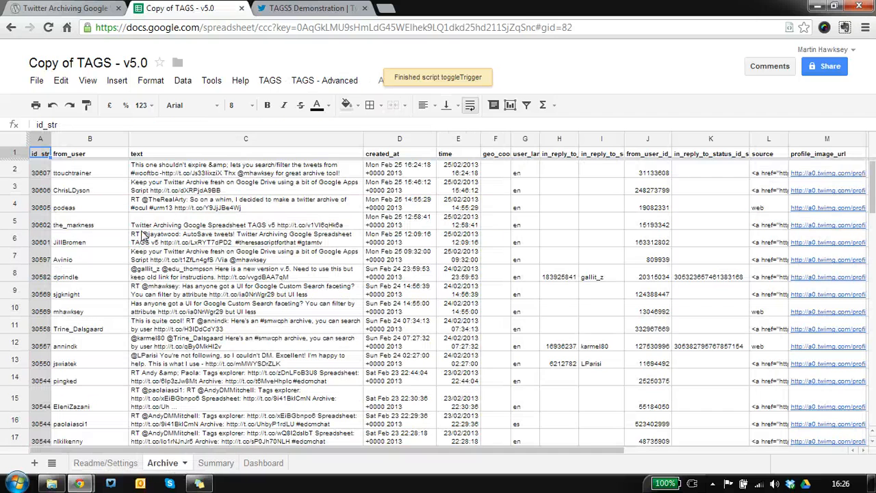
left_click(206, 463)
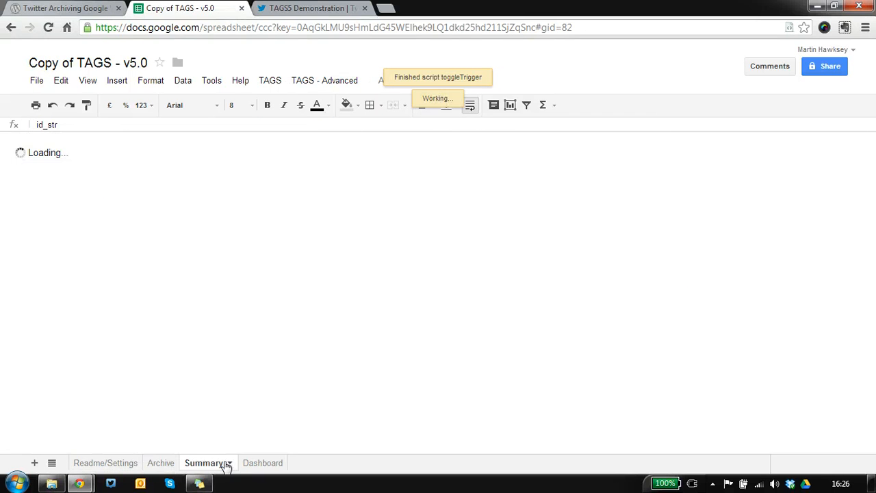
left_click(204, 463)
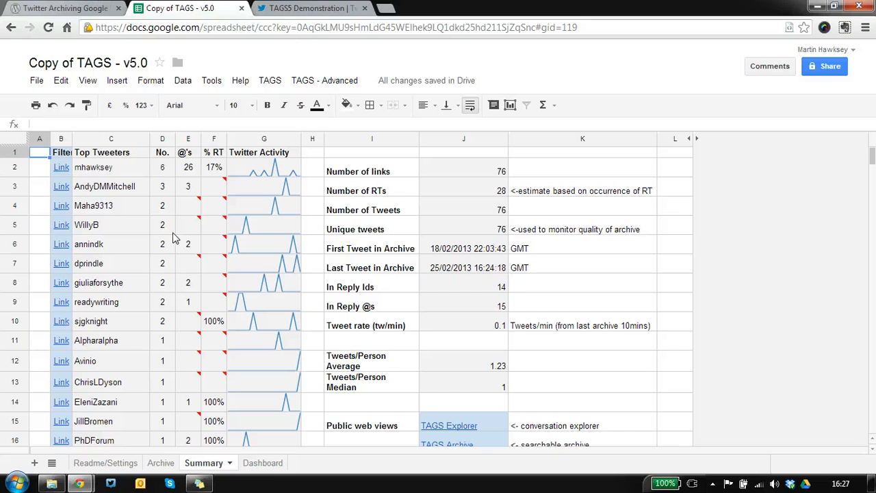
left_click(257, 463)
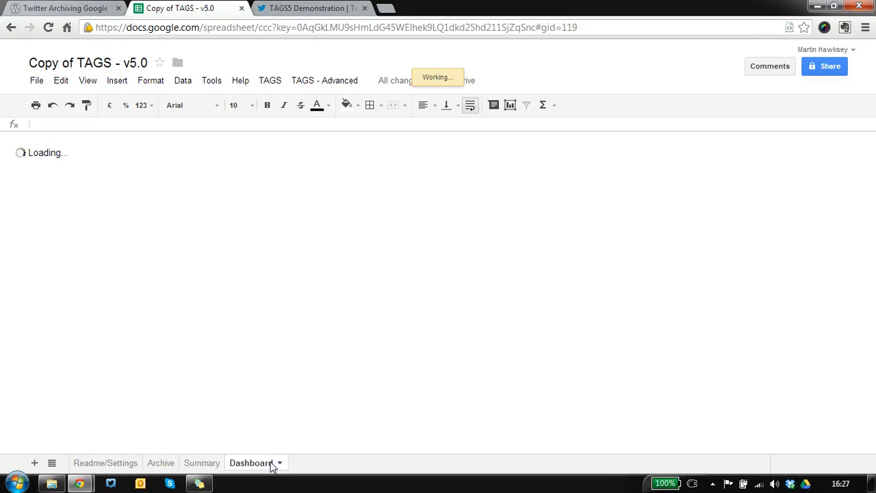